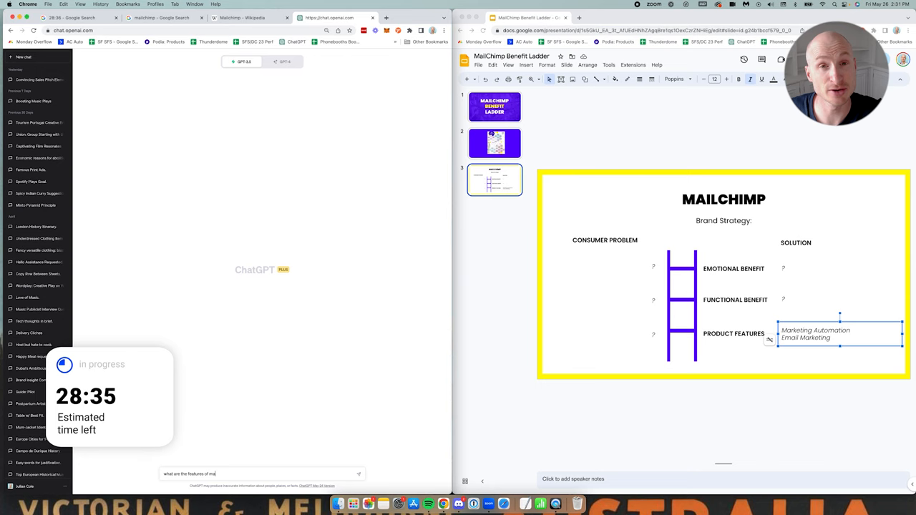
- Retitle slide 3 MAILCHIMP - SMALL BUSINESS and fill the functional and product-feature problem and solution lists
key(Return)
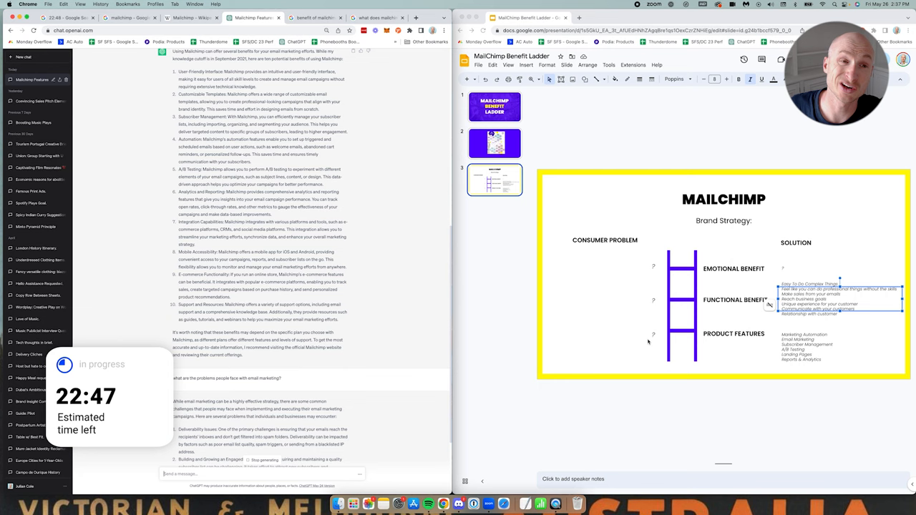
scroll(down, 3)
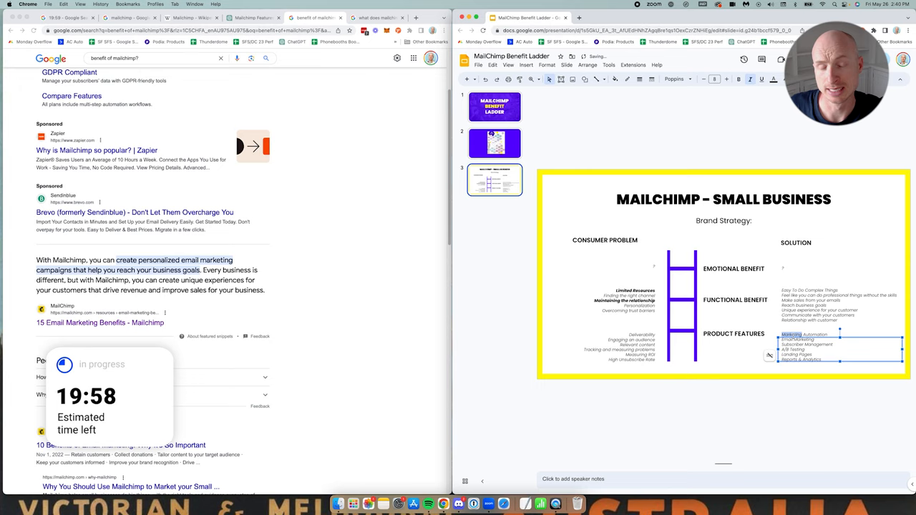
- Bold the strongest solution lines and bring up the Consumer Goals Cheatsheet PDF for reference
click(832, 269)
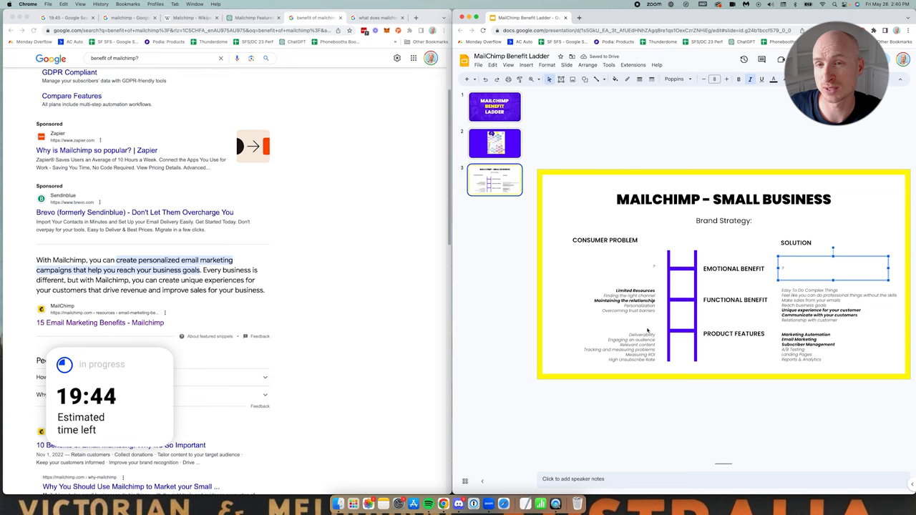
click(495, 143)
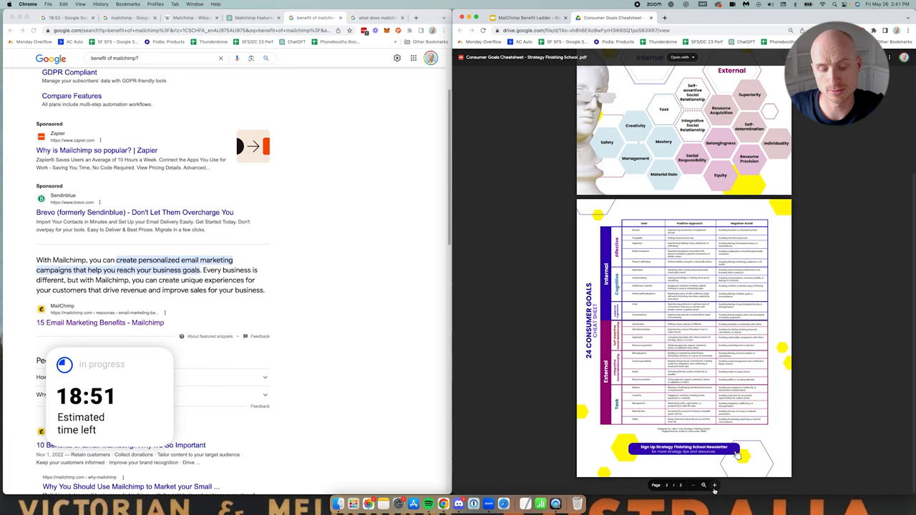
- Fill the emotional rung with Autonomy, Sense of purpose and Community plus matching problems like isolation
click(713, 486)
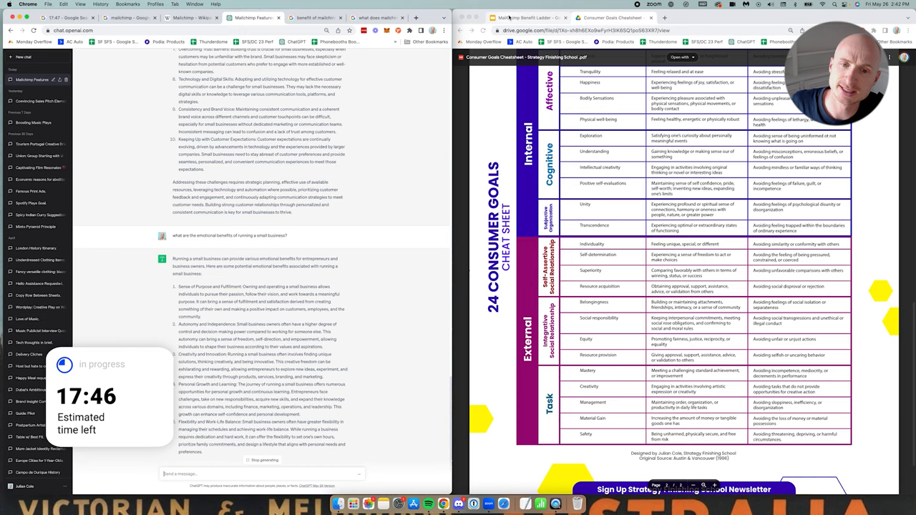
click(526, 17)
text(Autonomy)
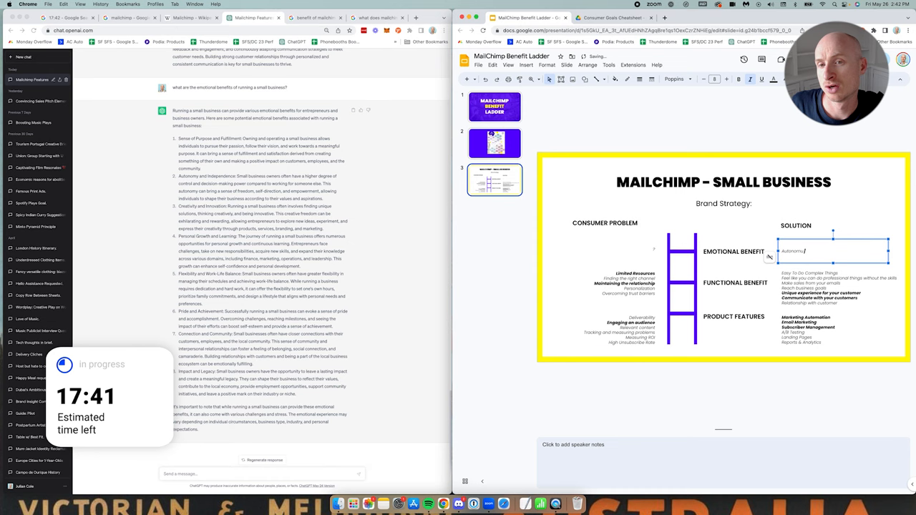
click(612, 18)
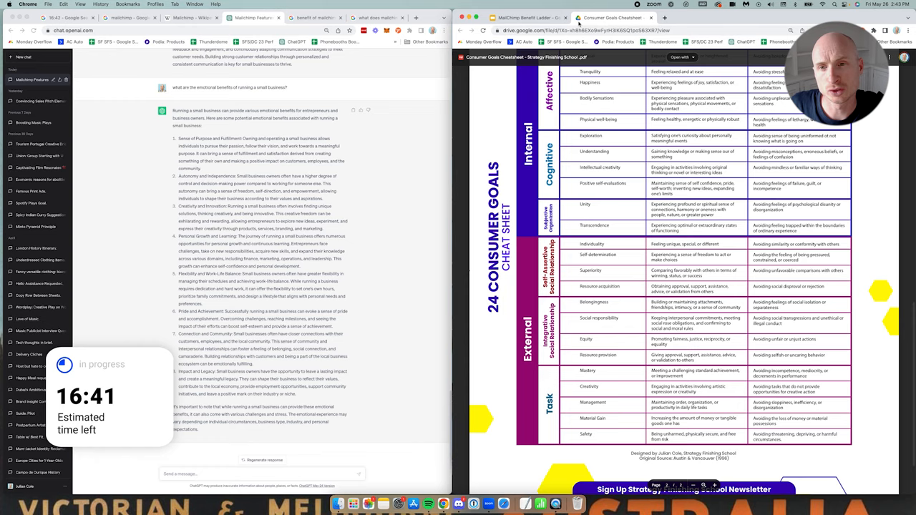
click(528, 17)
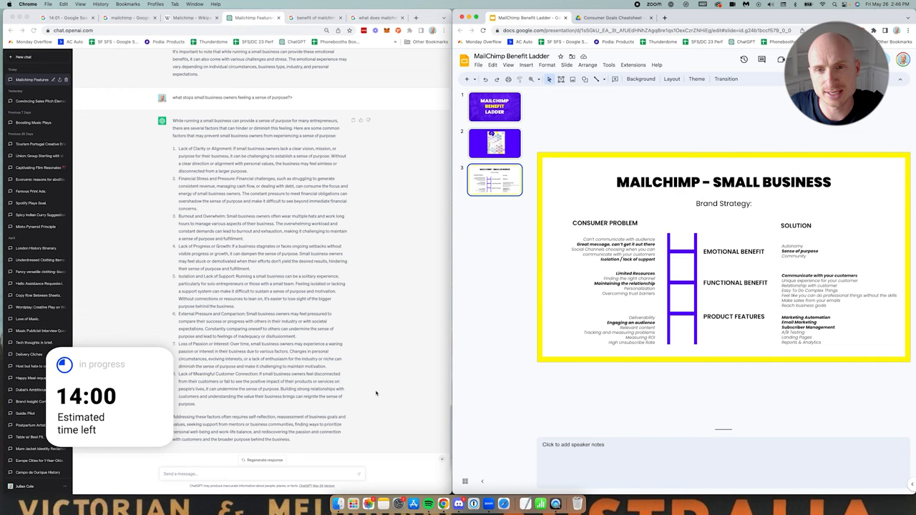
- Move Isolation / lack of support up the emotional problems and research the biggest small business problems
click(605, 250)
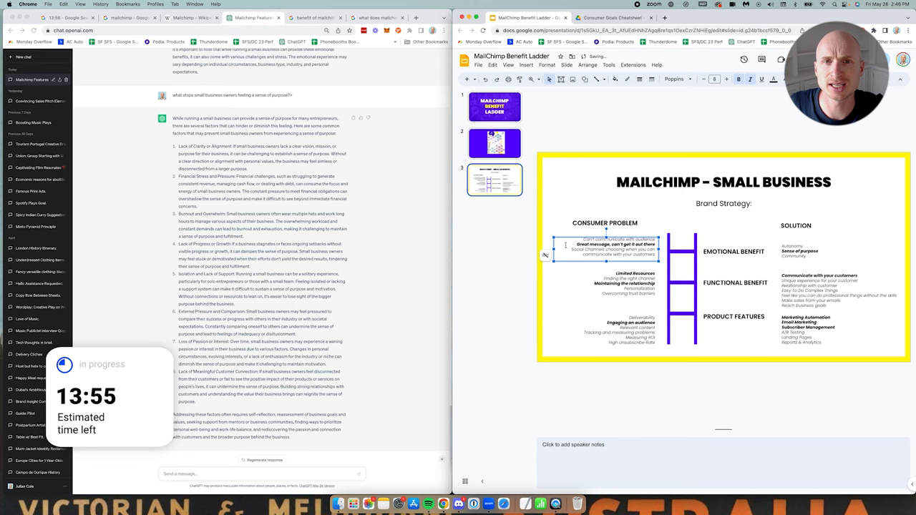
click(376, 17)
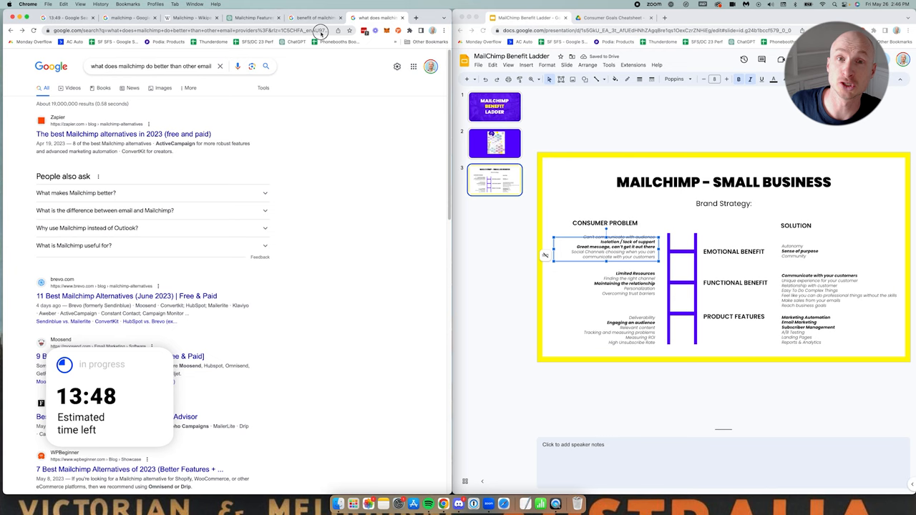
text(what are the biggest problems facing samai)
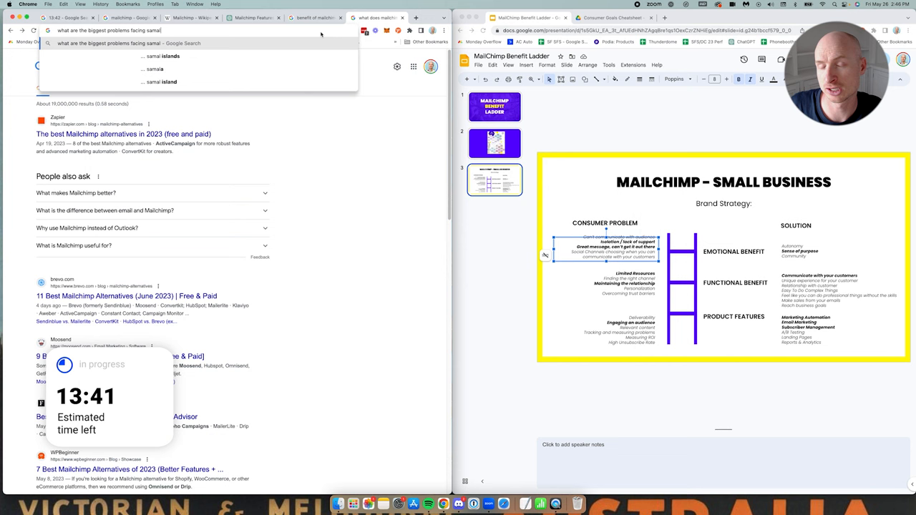
key(Return)
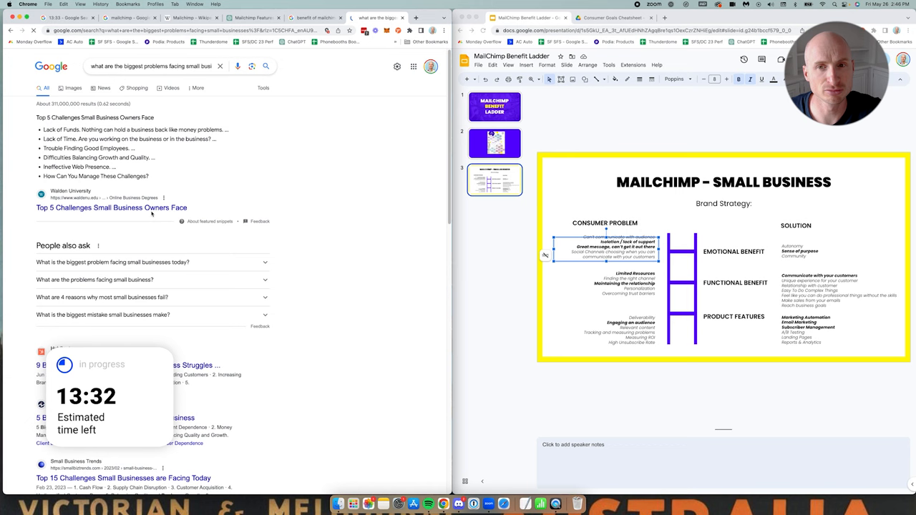
click(134, 88)
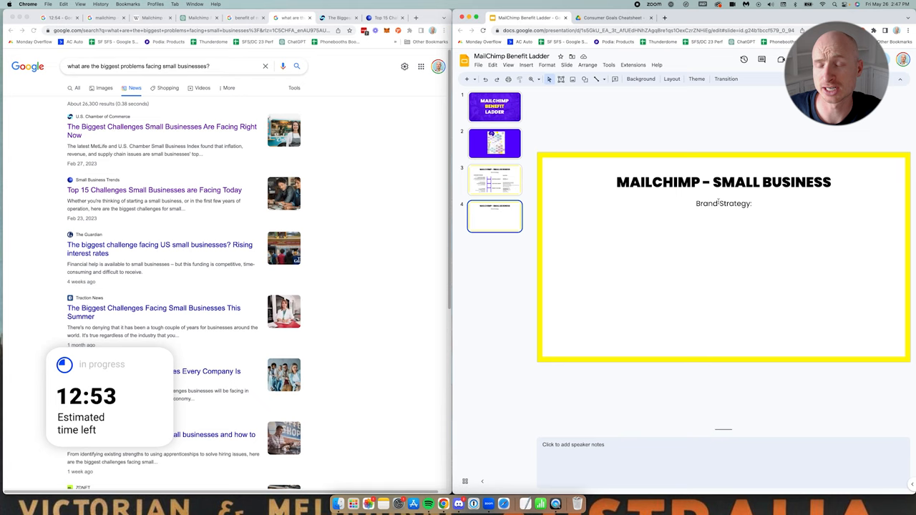
- Duplicate slide 3 into a cleared slide 4 and begin the SMB owners strategy line
text(SMB owners can feel like they're isolated)
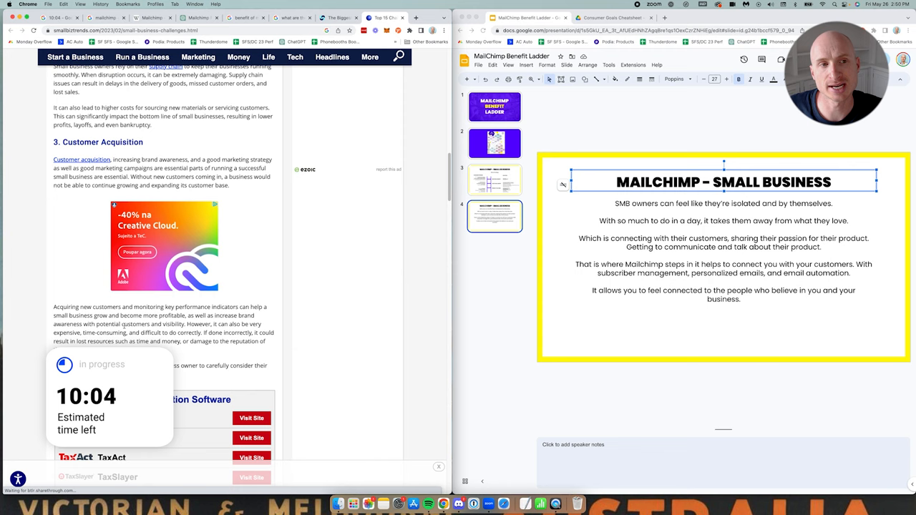
- Write the strategy paragraphs including 'Issues: Customer Acquisition' and trim the ladder to one point per rung
text(Issues: Customer Acquisition,)
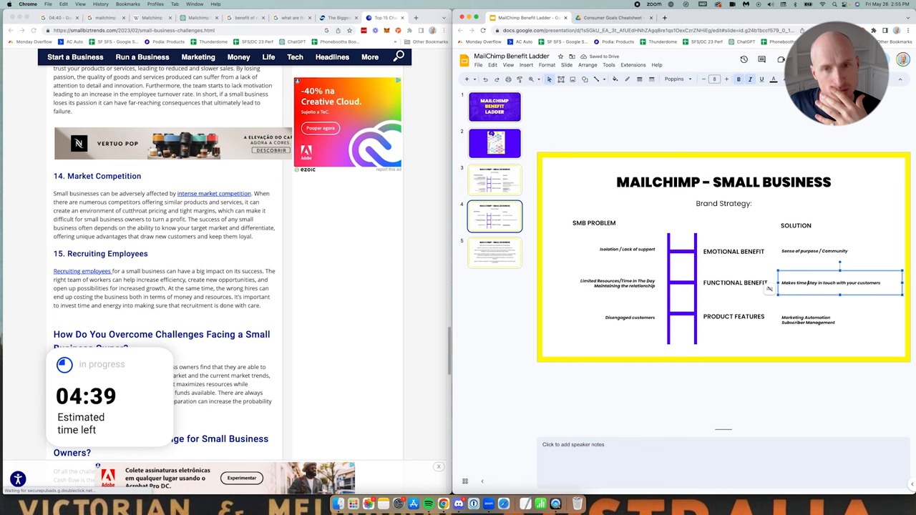
- Open slide 5 with 'Your customers are the lifeblood of your company' and search customer–small business paradoxes
click(494, 252)
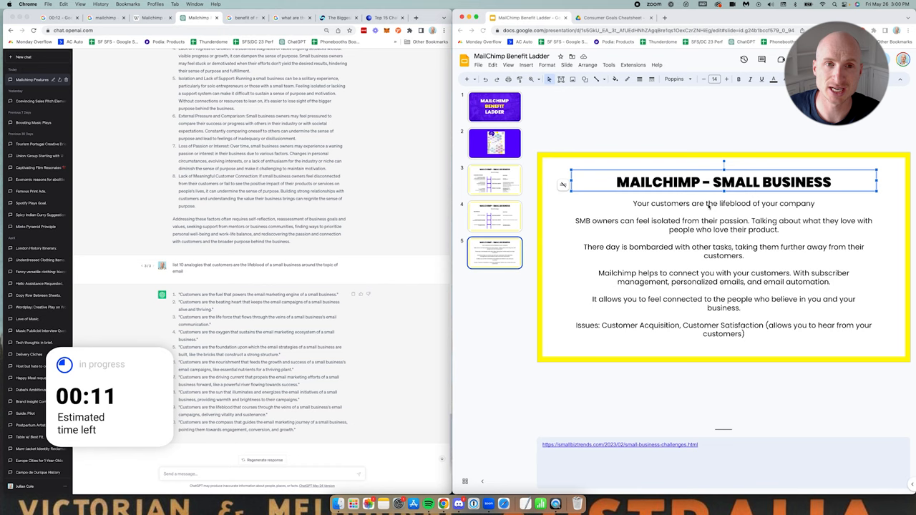
text(what are the paradoxes of customers and small bu)
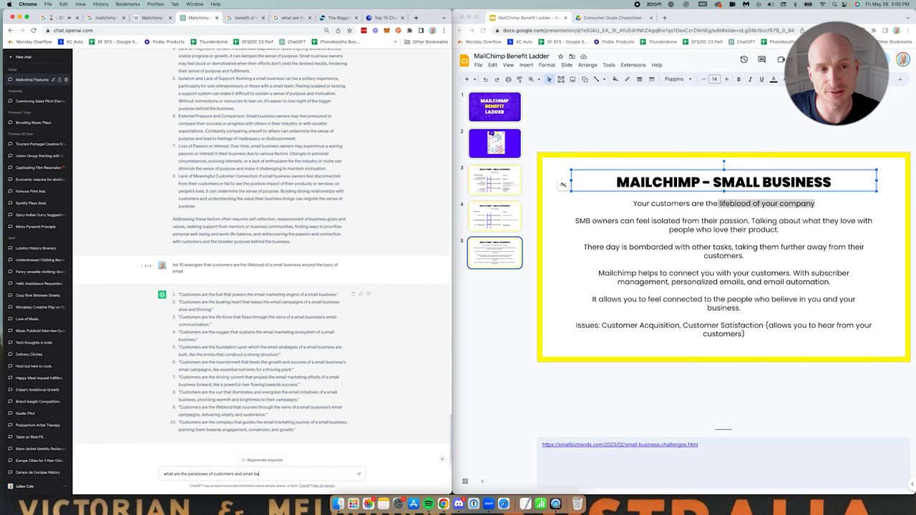